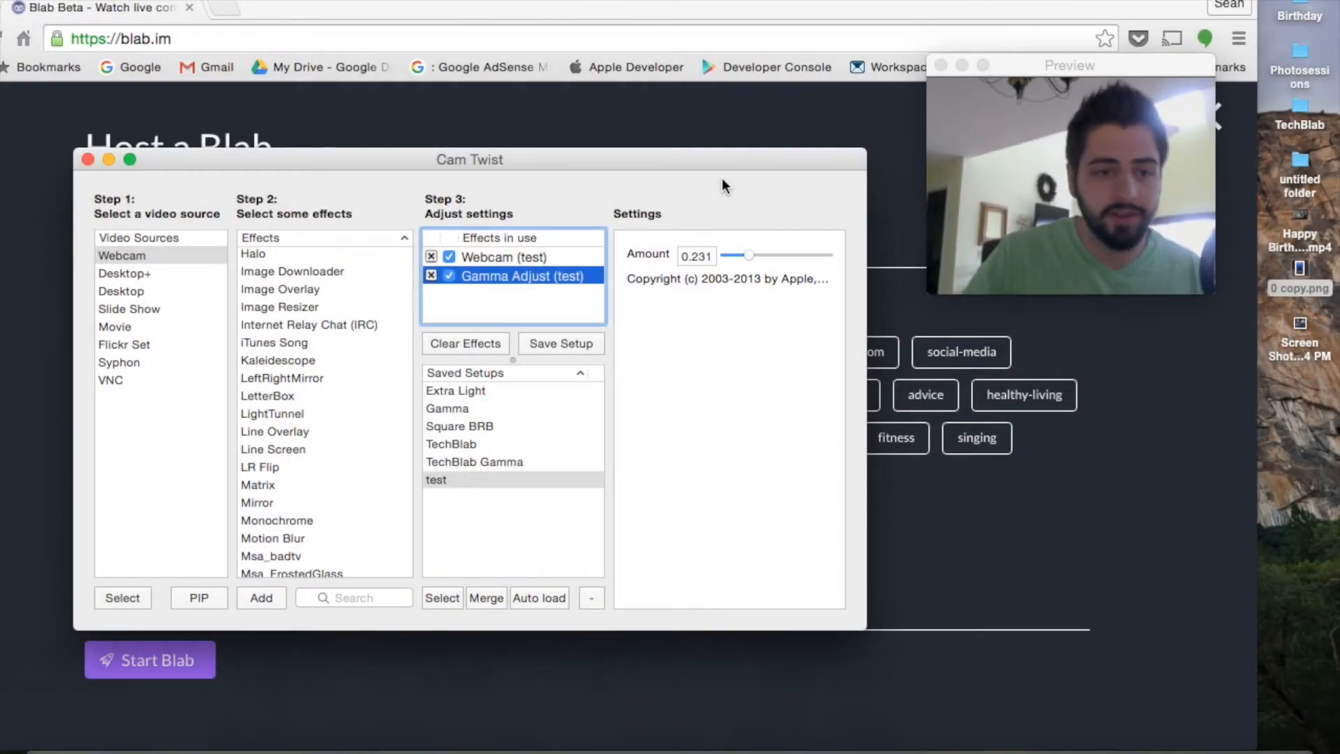
Load '0 copy.png' into the Image Overlay's Image well to show the #TechBlab graphic
{"action": "scroll", "scroll_direction": "down", "scroll_amount": 3}
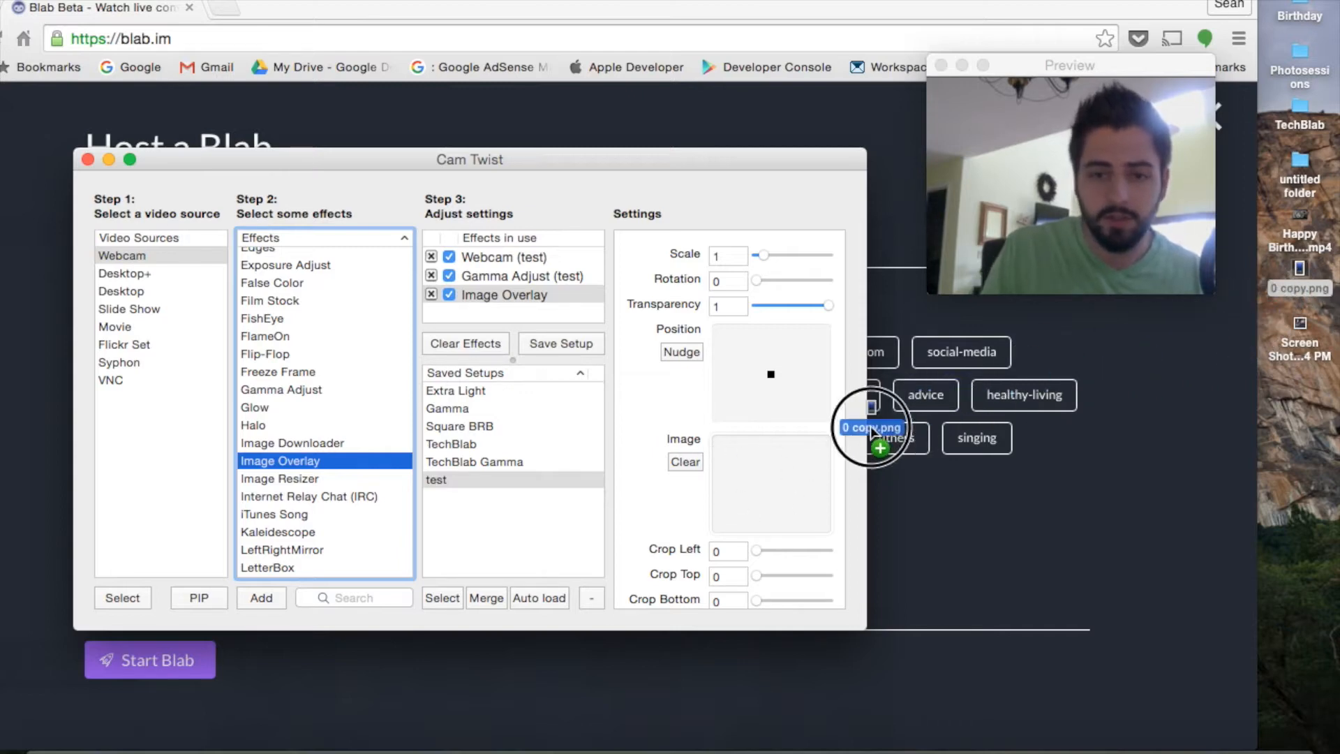
{"action": "left_click_drag", "start_coordinate": [871, 427], "coordinate": [769, 483]}
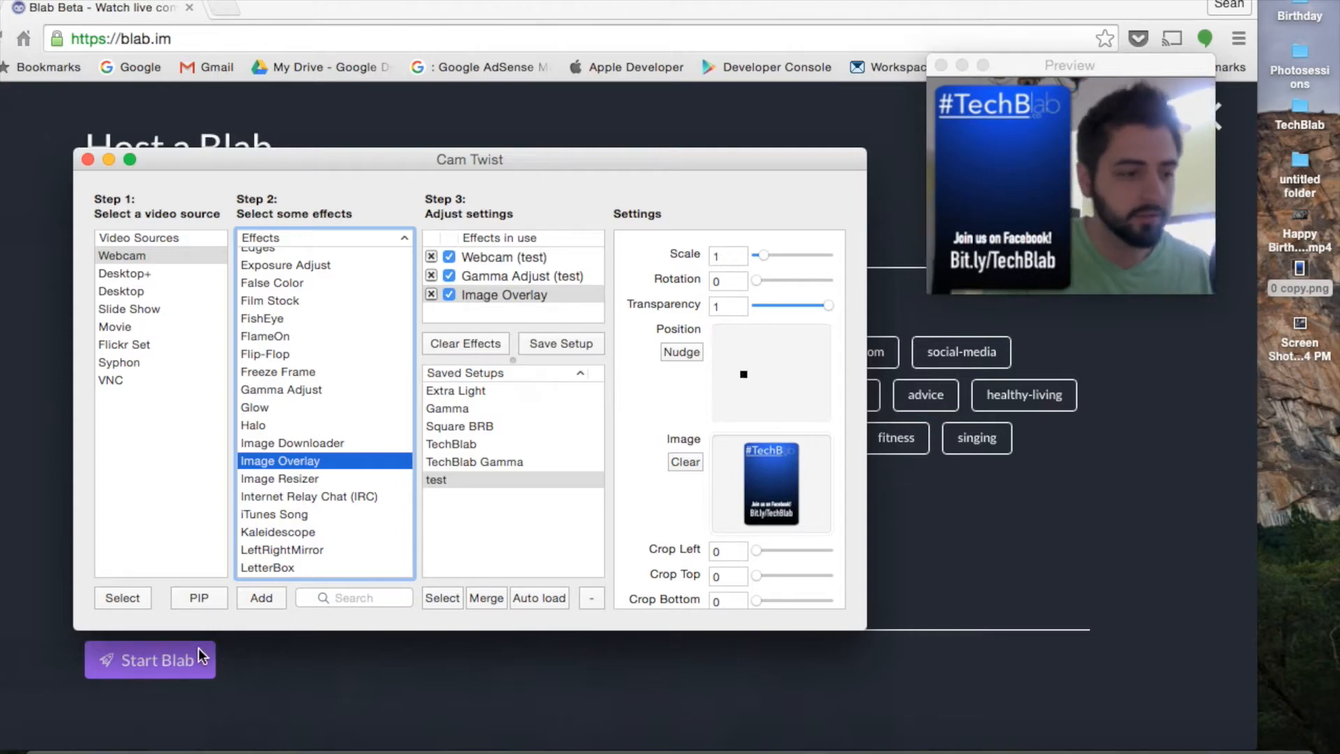
Start the 'test' blab live from the browser, then return to CamTwist
{"action": "left_click", "coordinate": [87, 160]}
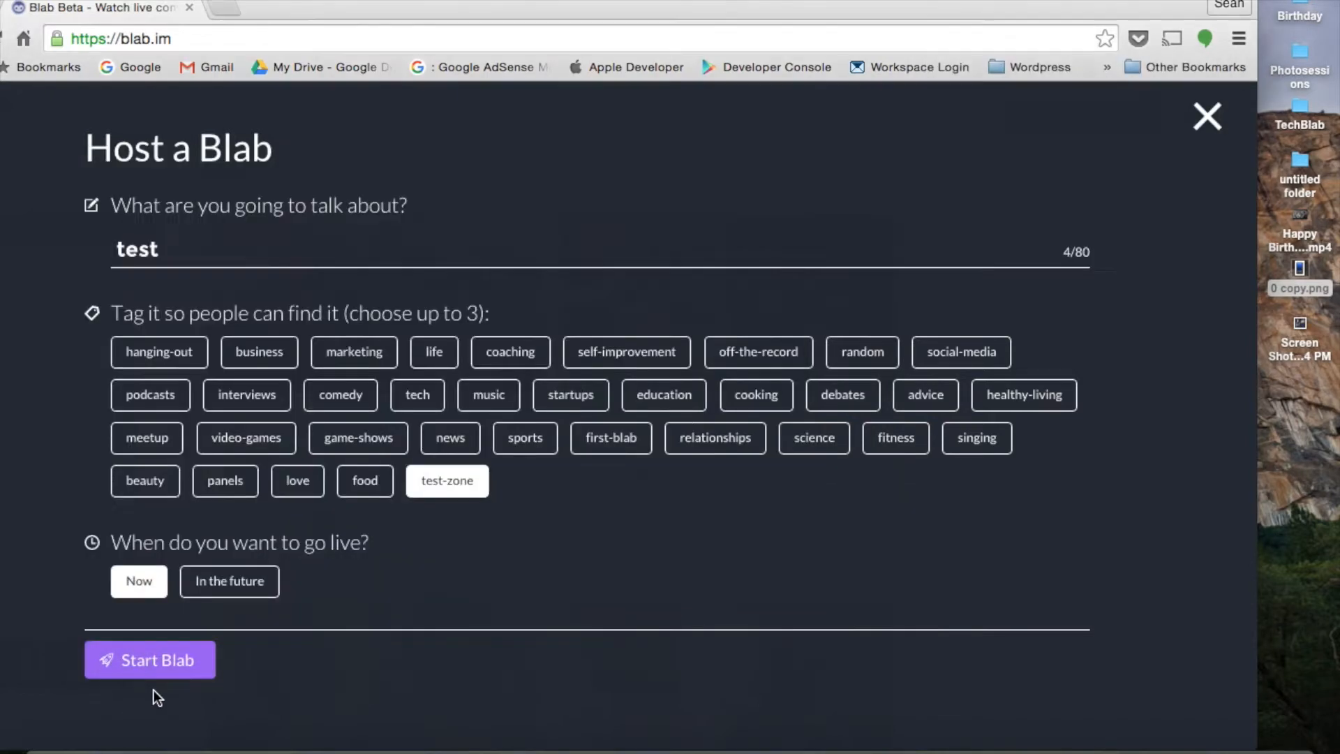
{"action": "left_click", "coordinate": [149, 660]}
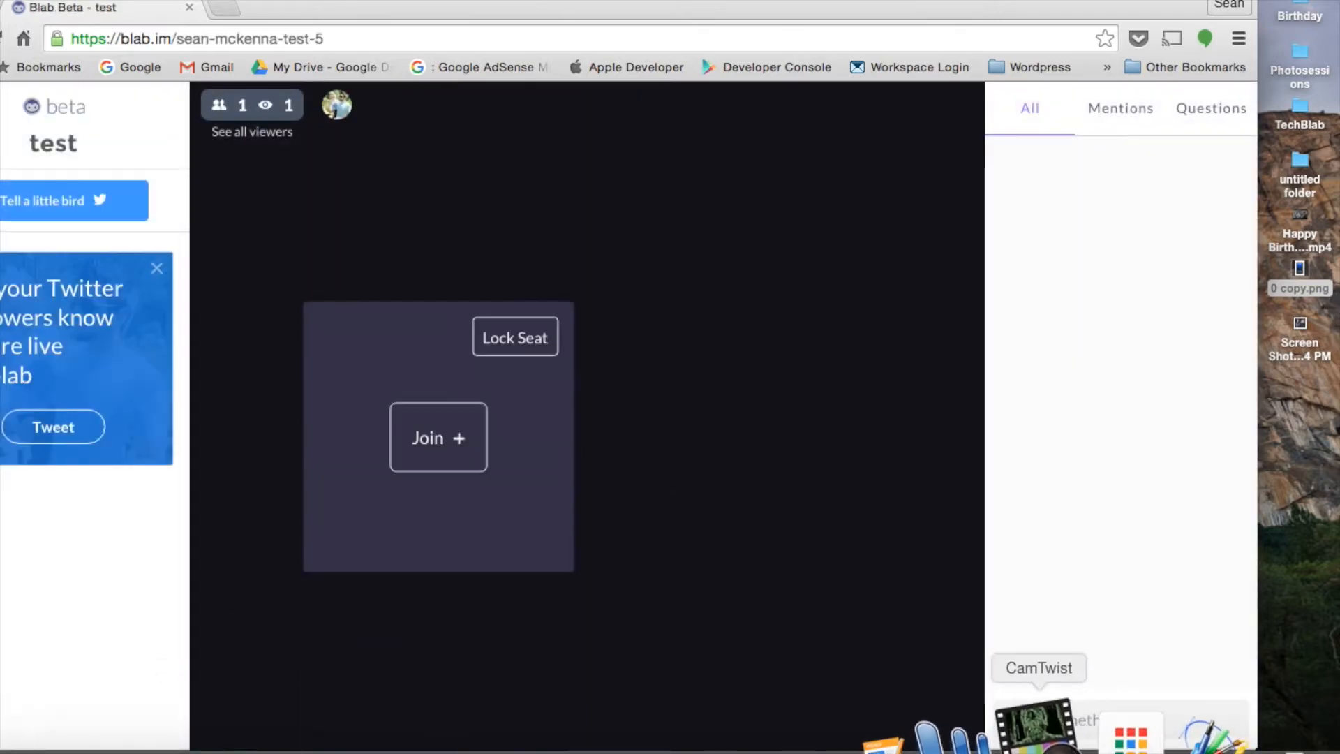
{"action": "left_click", "coordinate": [438, 436]}
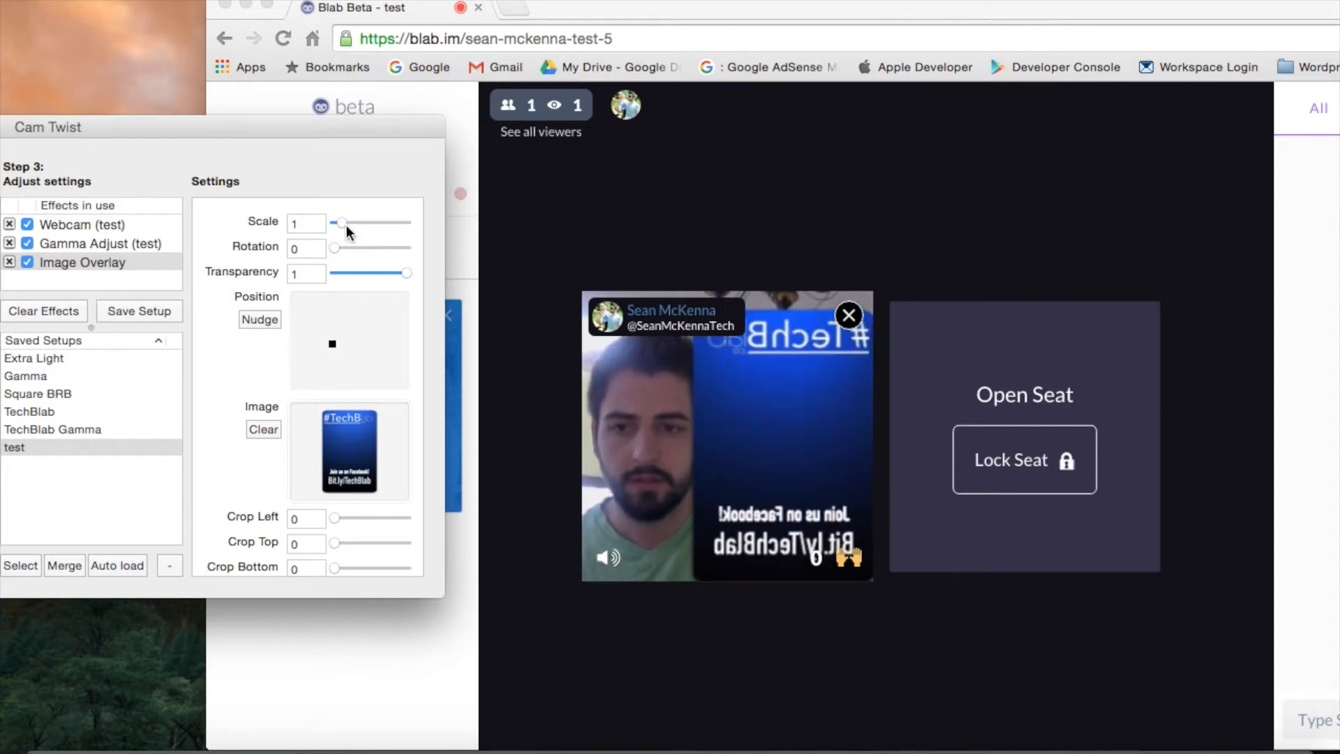
Scale the #TechBlab overlay to 0.75 and nudge it one step sideways
{"action": "left_click_drag", "start_coordinate": [341, 224], "coordinate": [333, 223]}
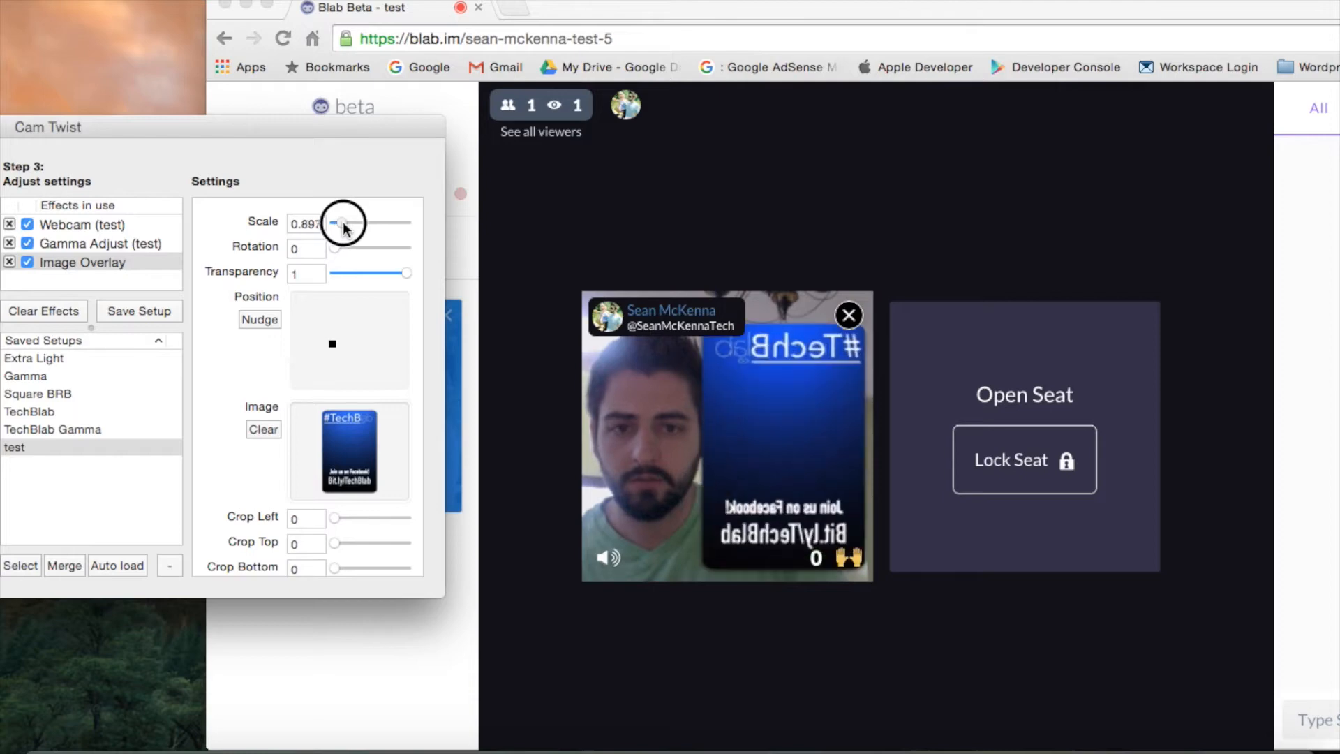
{"action": "left_click_drag", "start_coordinate": [340, 223], "coordinate": [340, 224]}
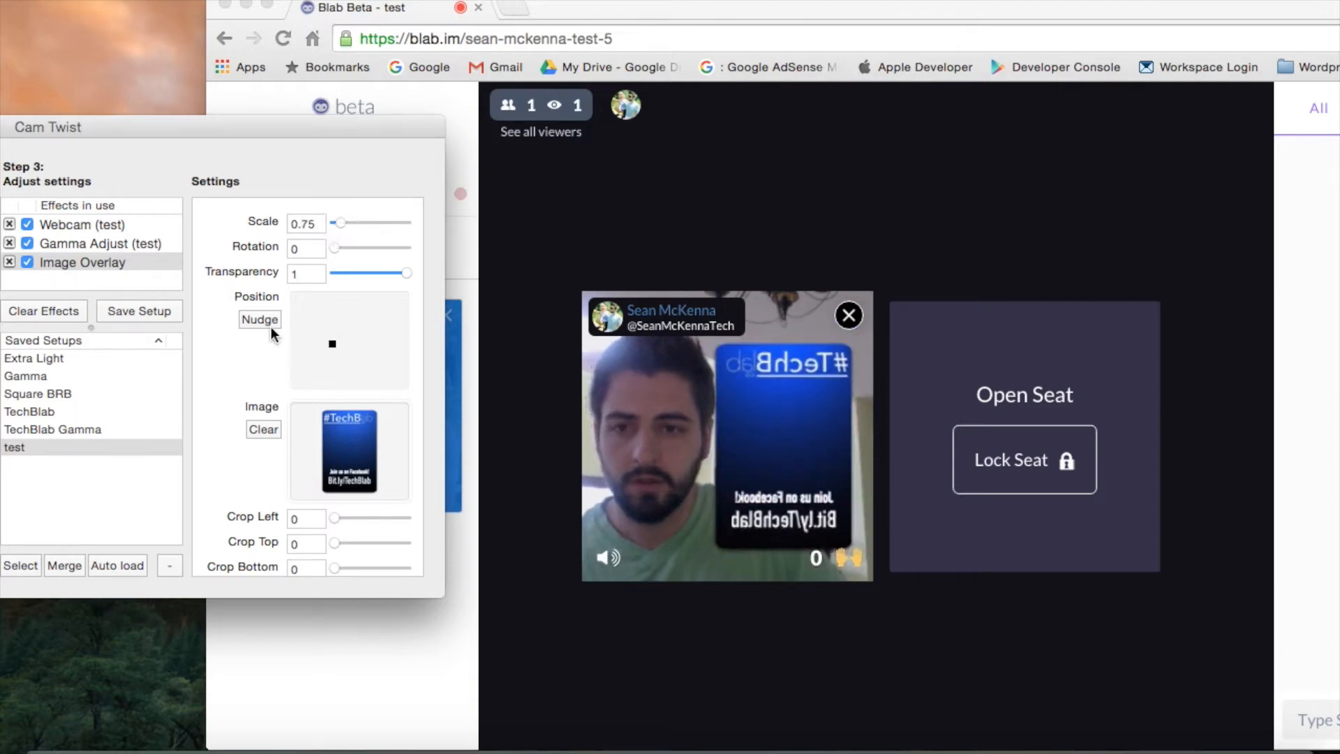
{"action": "left_click", "coordinate": [259, 319]}
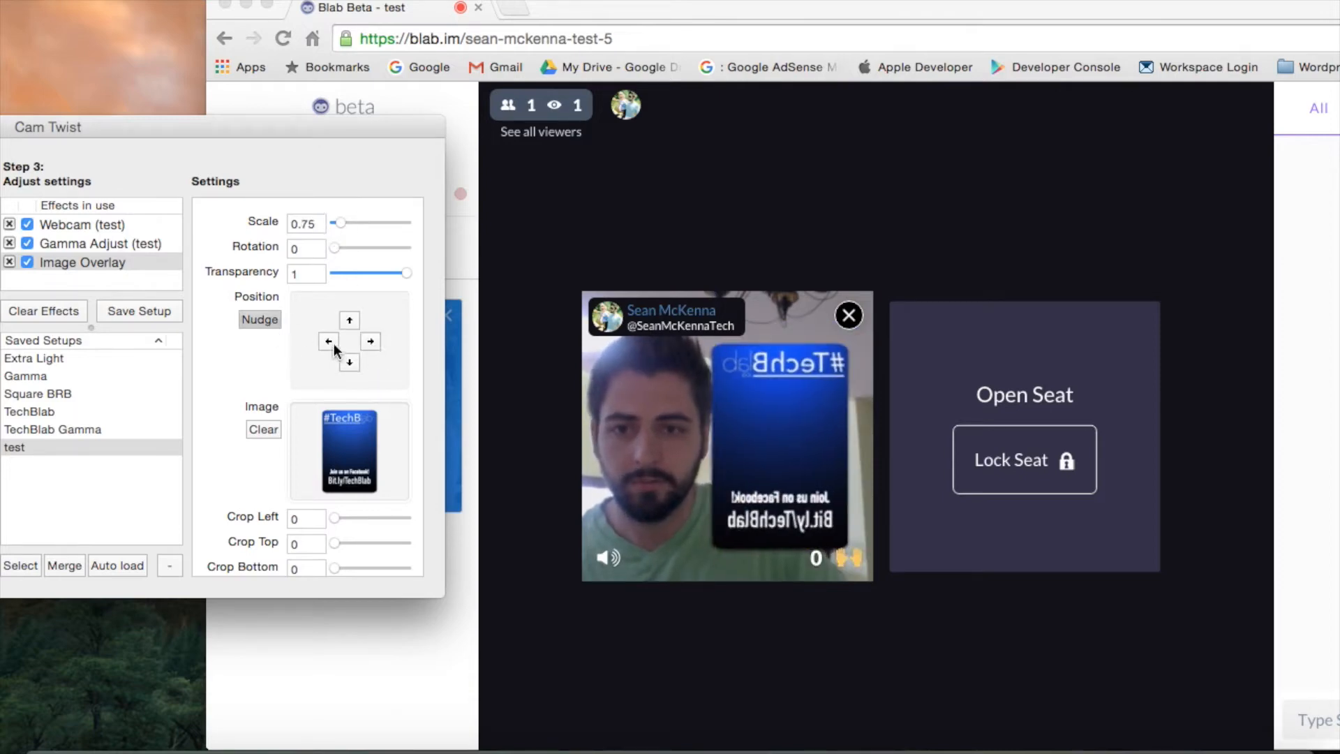
{"action": "left_click", "coordinate": [349, 320]}
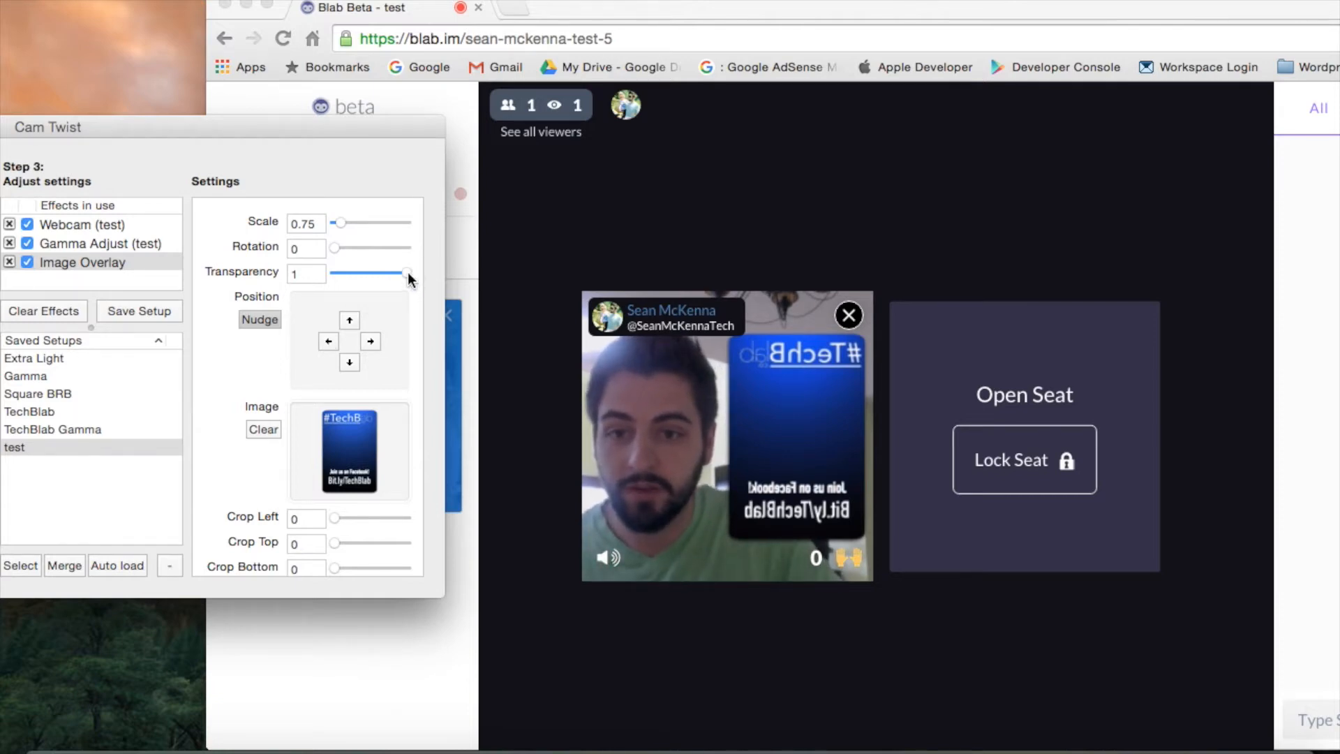
{"action": "left_click_drag", "start_coordinate": [409, 274], "coordinate": [385, 273]}
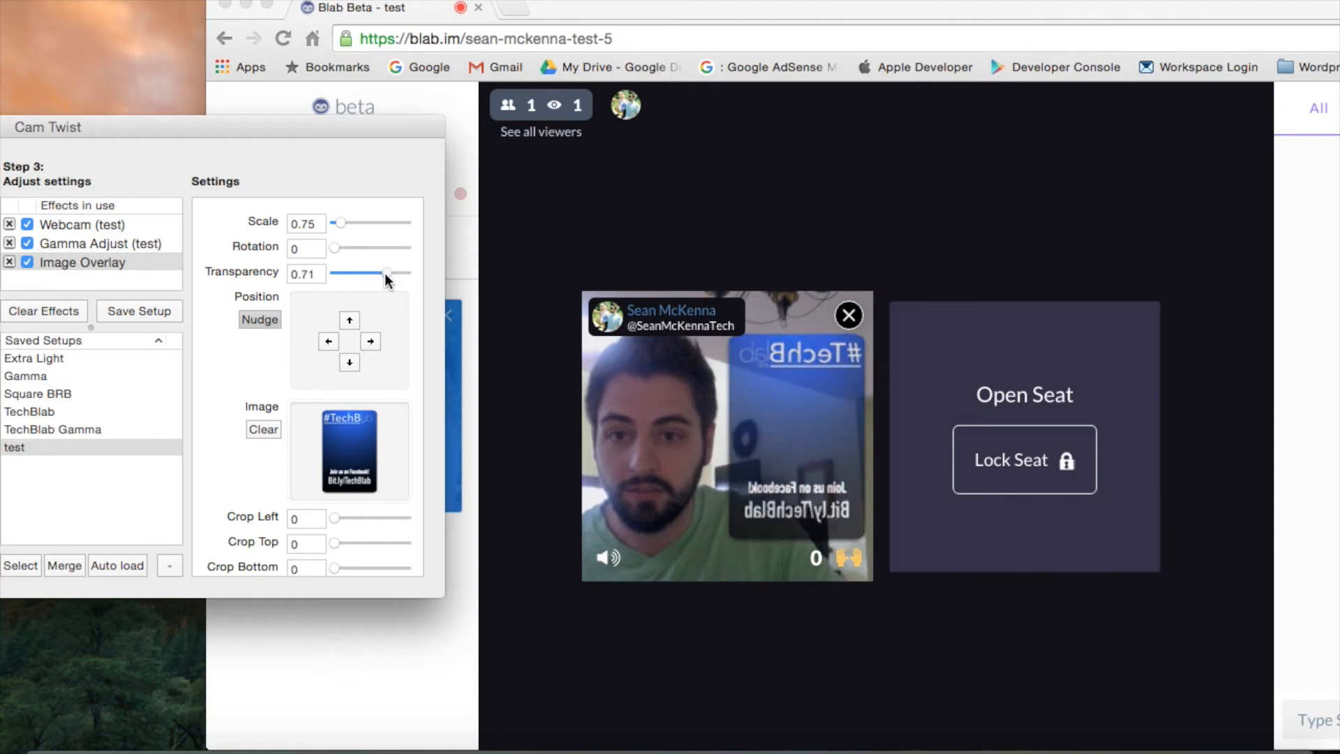
{"action": "left_click_drag", "start_coordinate": [385, 272], "coordinate": [393, 272]}
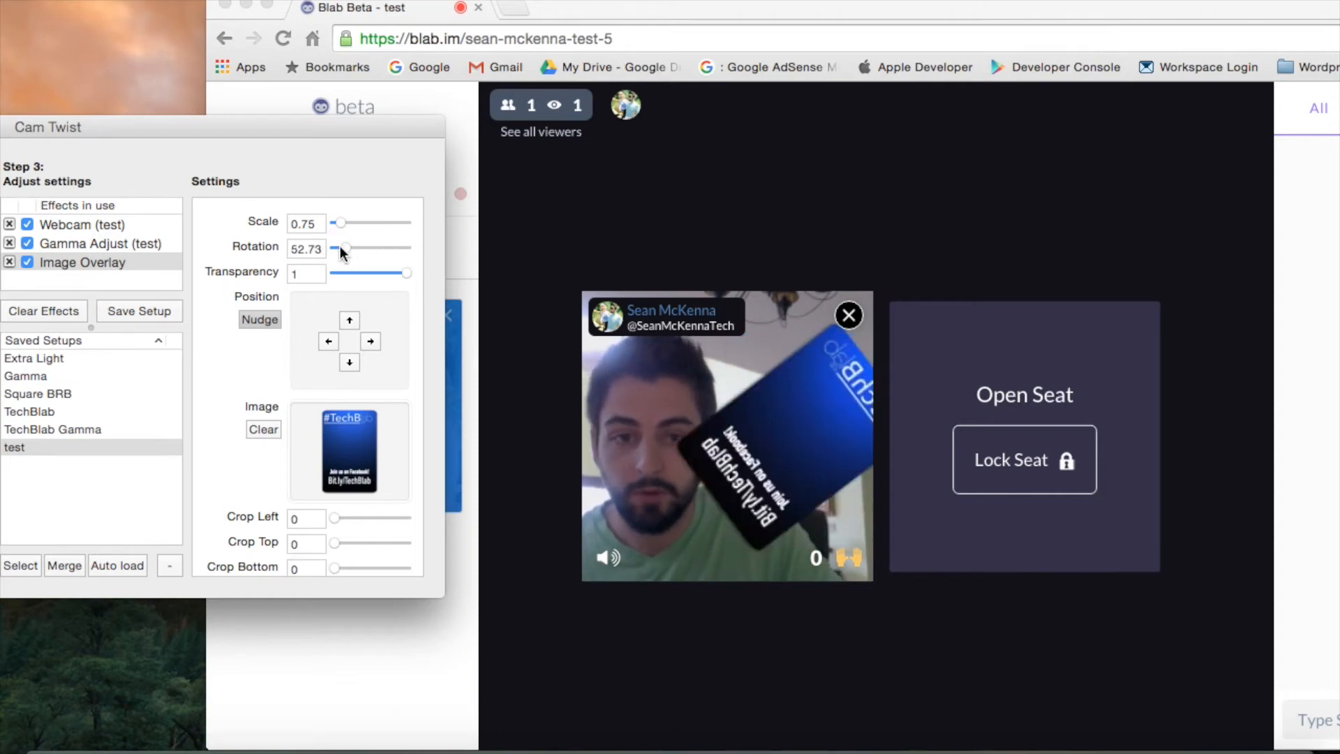
{"action": "left_click_drag", "start_coordinate": [342, 247], "coordinate": [334, 235]}
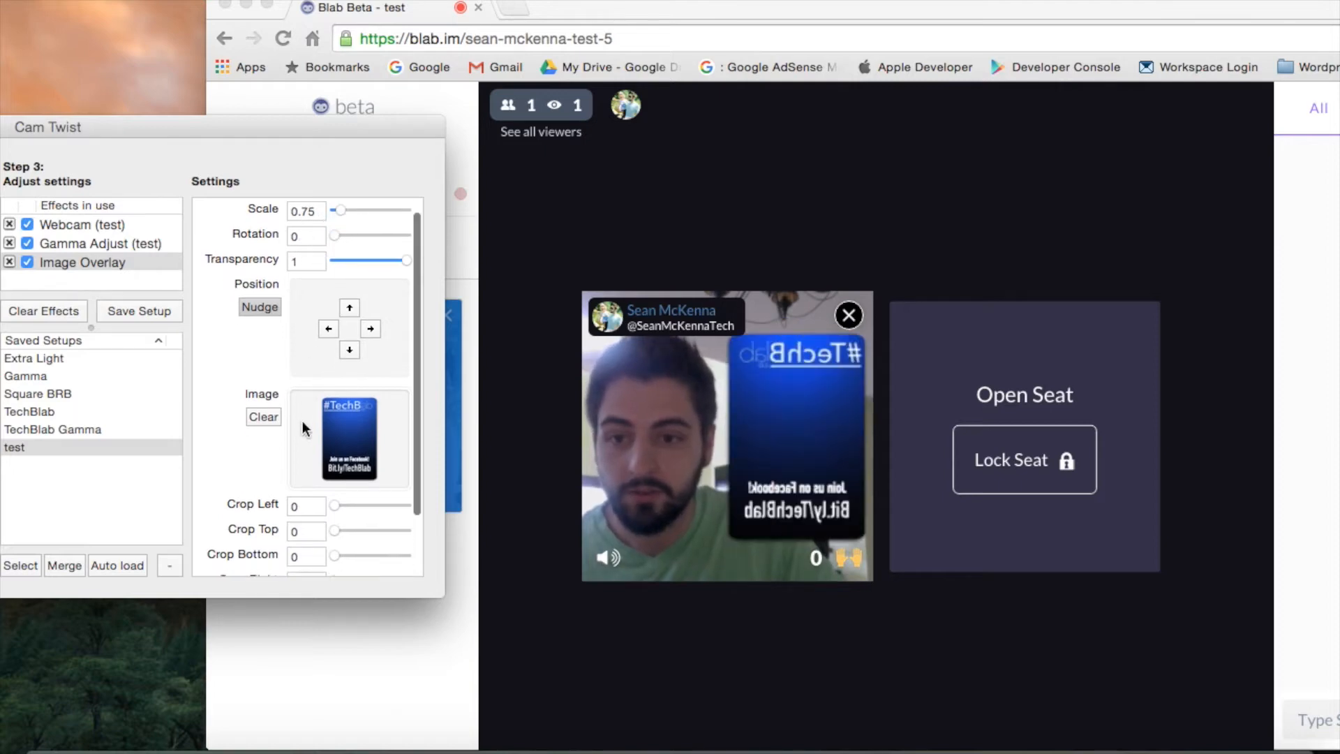
{"action": "scroll", "scroll_direction": "down", "scroll_amount": 3}
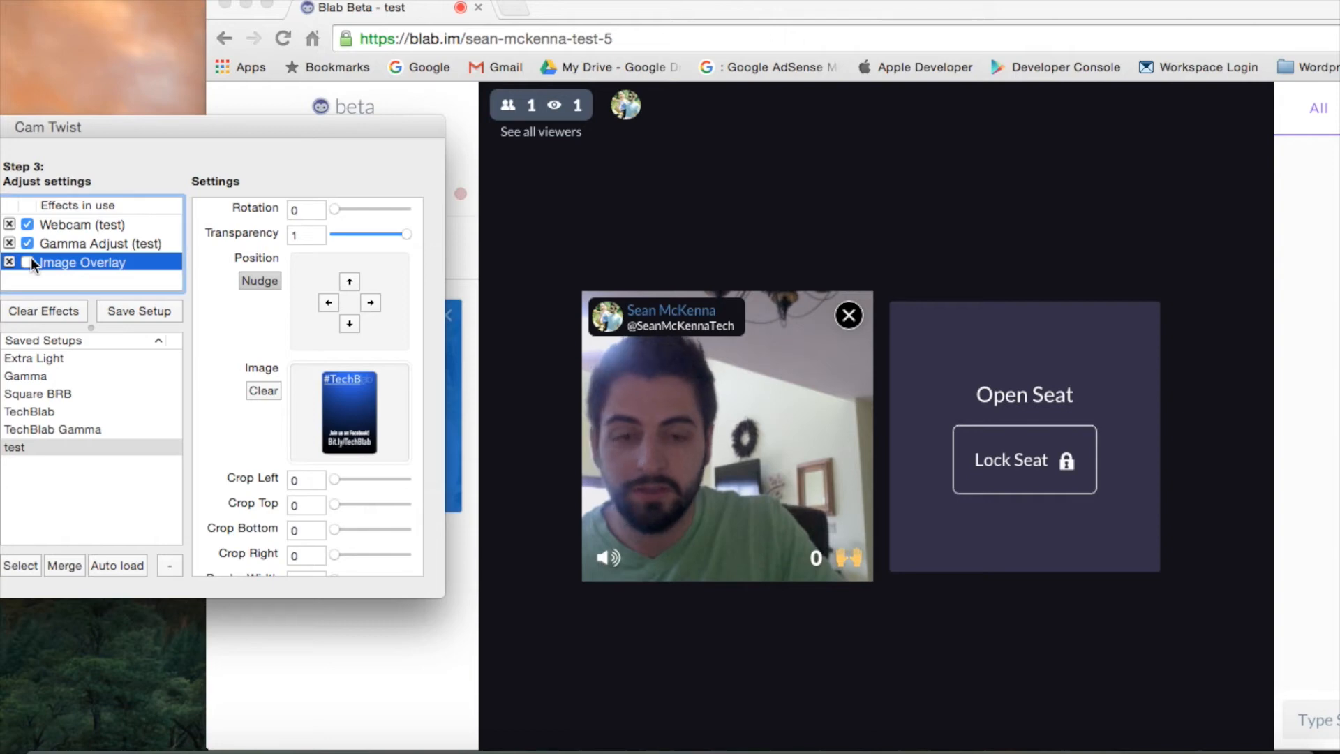
{"action": "left_click", "coordinate": [28, 262]}
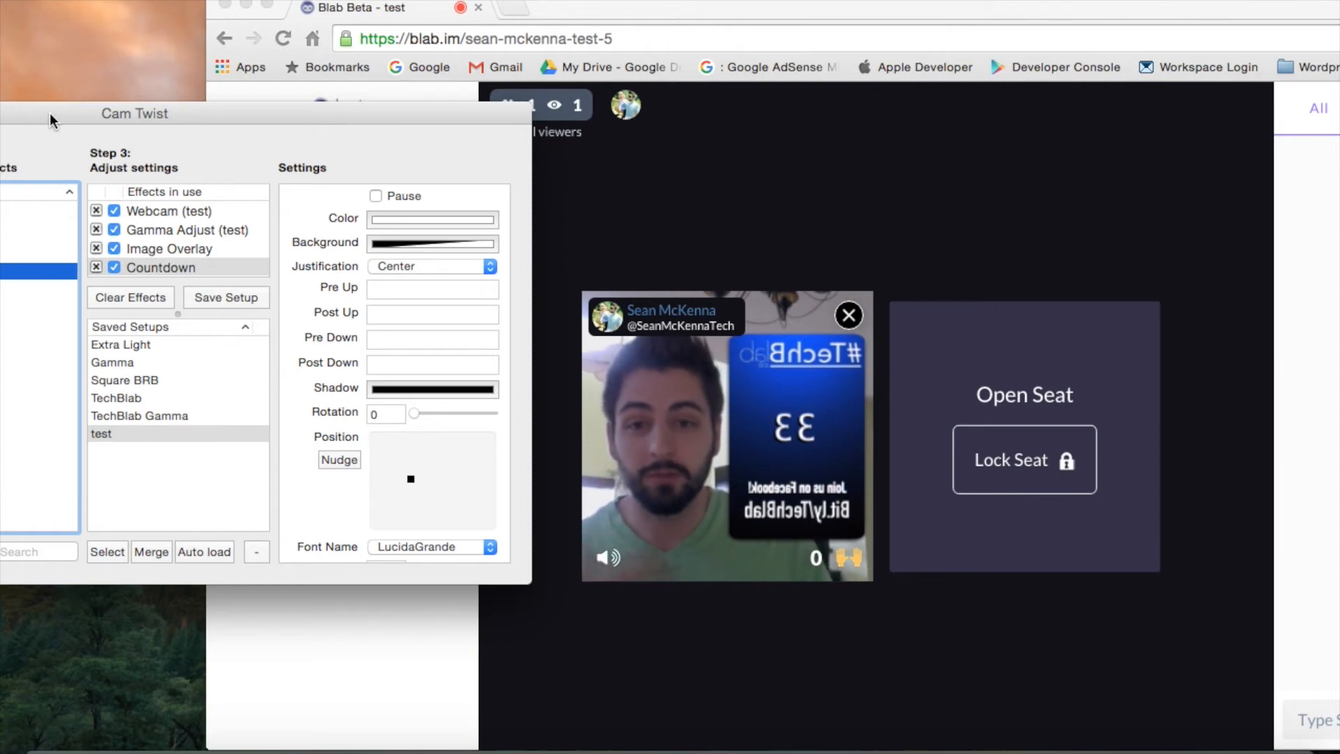
Add the Countdown effect, showing a 05:00 timer over the webcam feed
{"action": "left_click", "coordinate": [168, 248]}
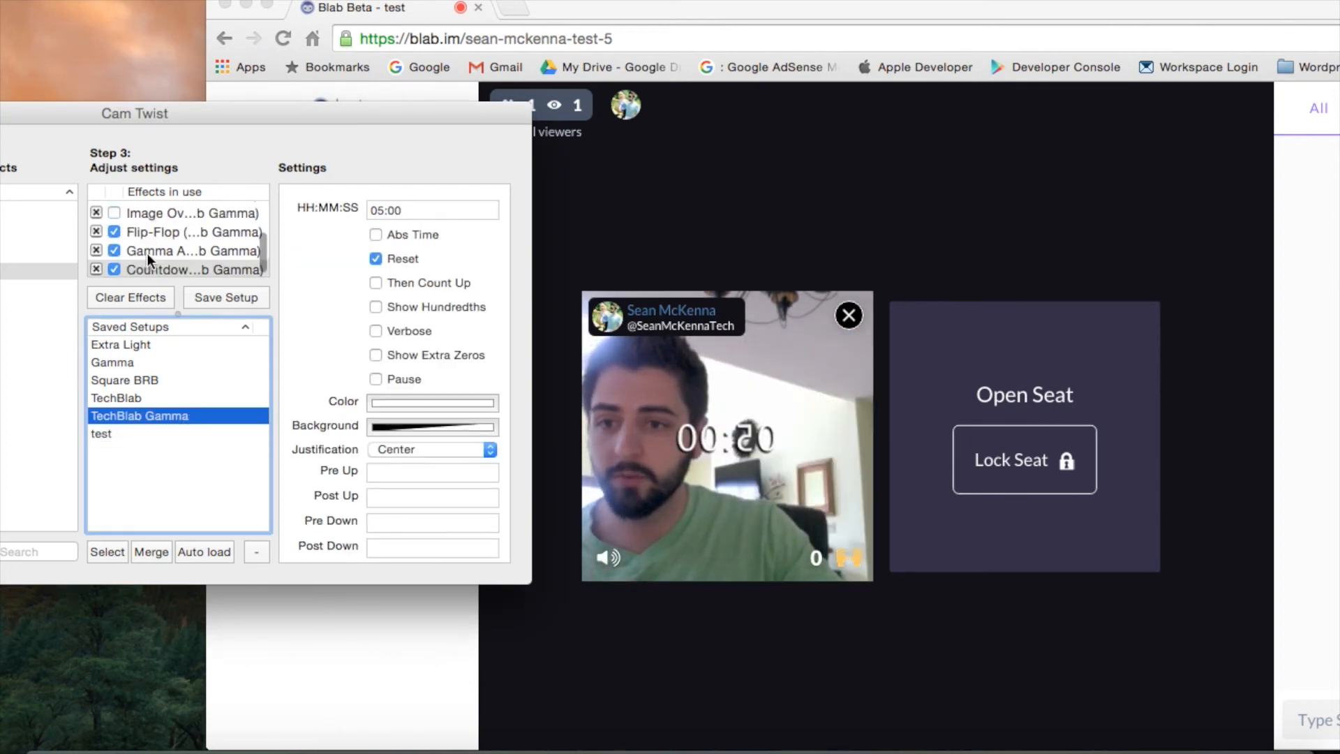
Select the unchecked Image Overlay in TechBlab Gamma to view its 0.7-scale settings
{"action": "left_click", "coordinate": [192, 266]}
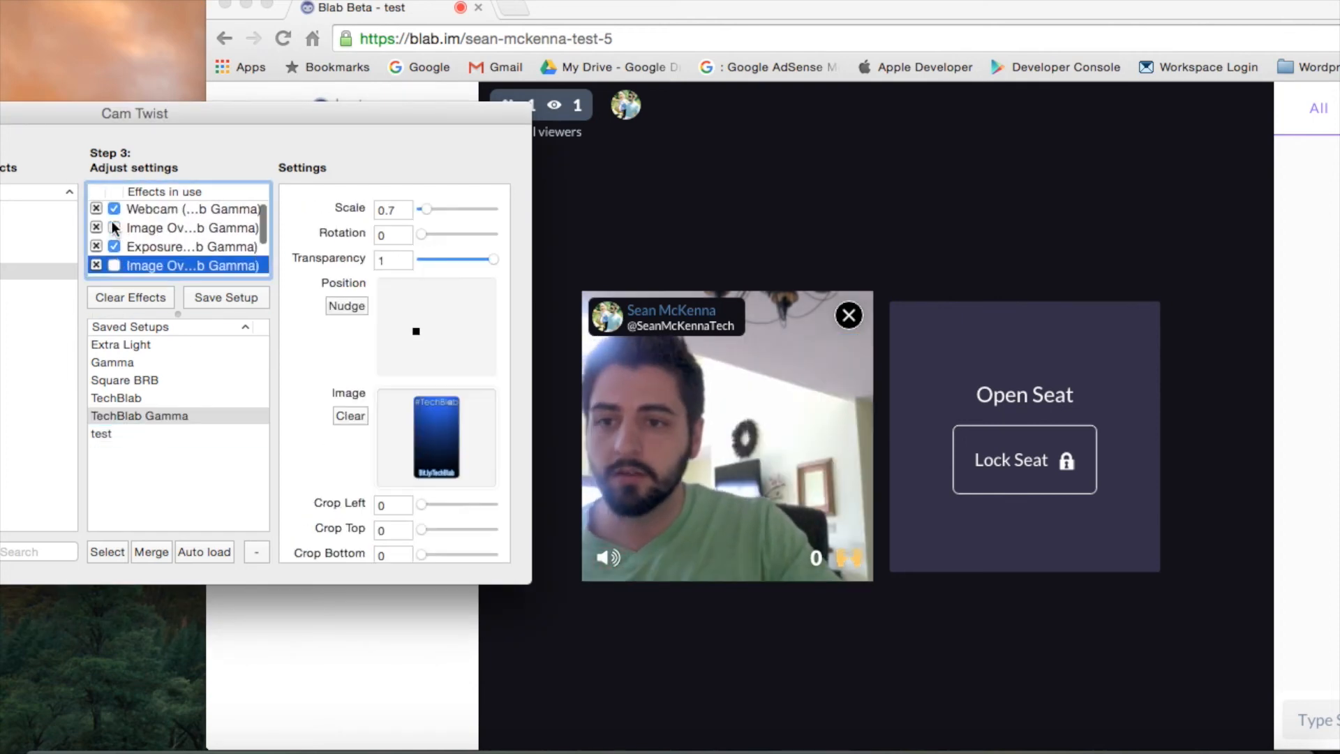